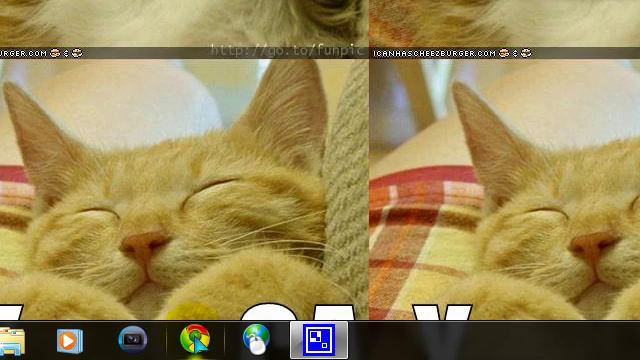
Launch Google Chrome from the taskbar to reach the Google homepage.
click(192, 336)
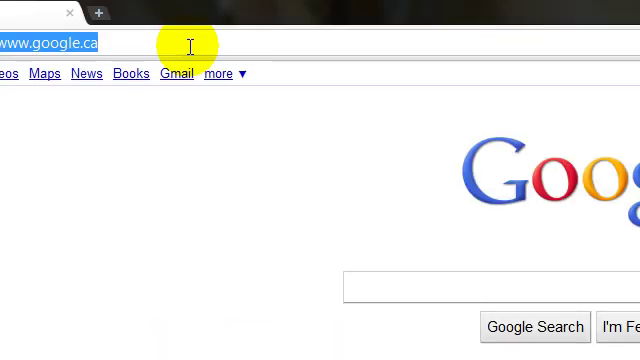
text(http://camstudio.org/)
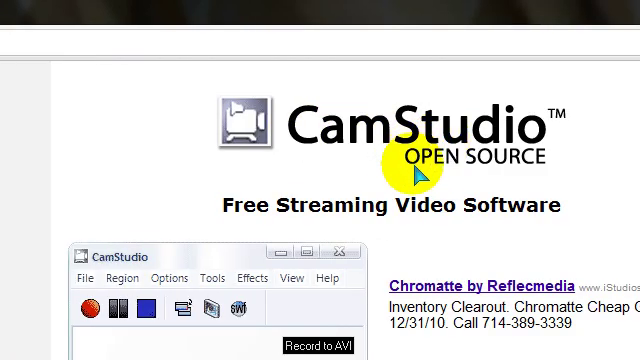
scroll(down, 3)
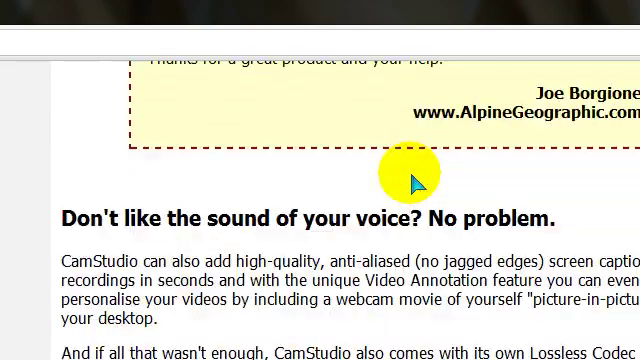
scroll(down, 3)
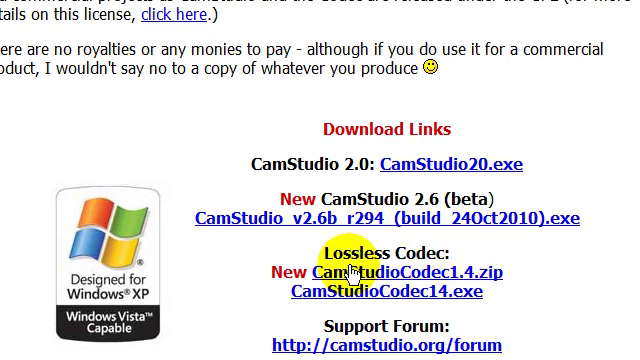
scroll(down, 3)
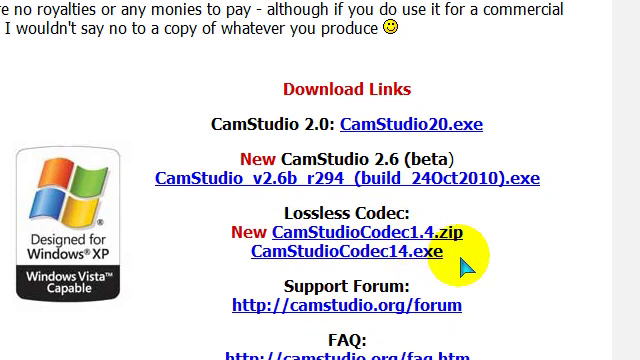
mouse_move(410, 258)
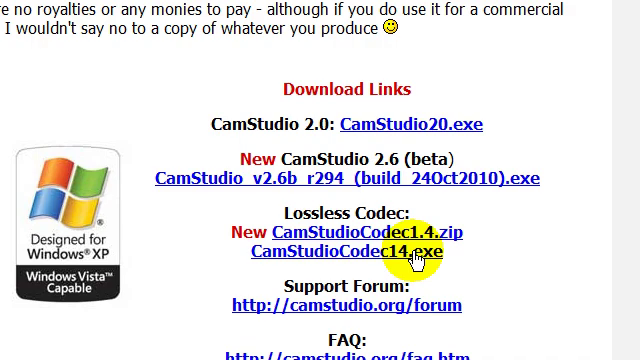
click(344, 250)
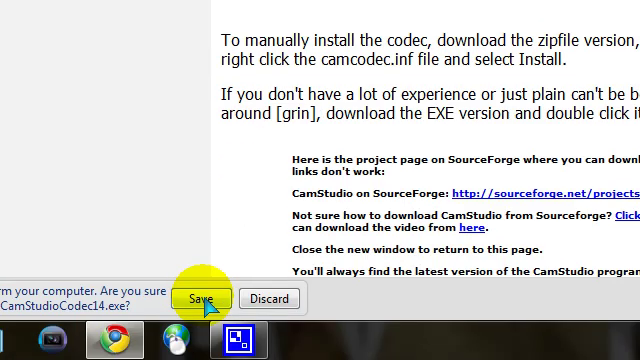
Keep the CamStudioCodec14.exe download and launch the installer from the downloads bar.
click(186, 298)
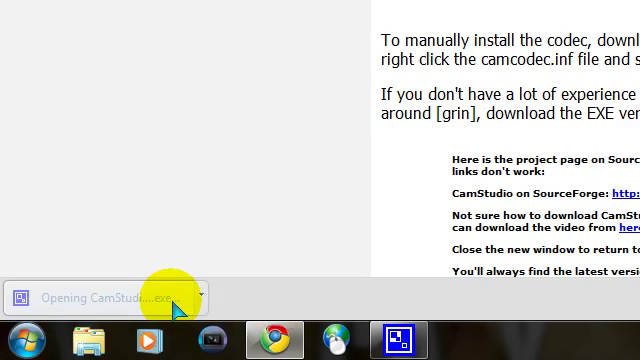
scroll(up, 3)
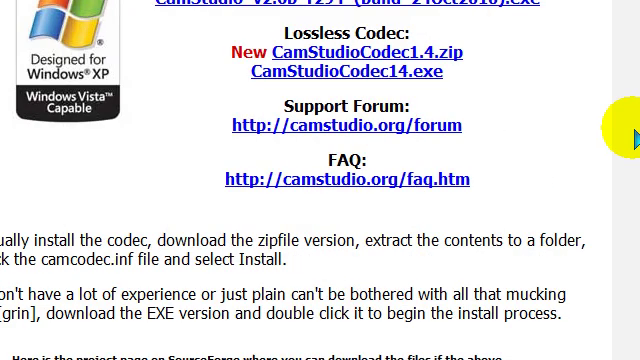
scroll(left, 3)
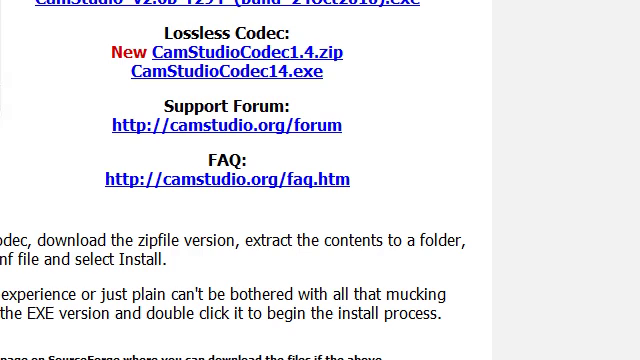
mouse_move(388, 130)
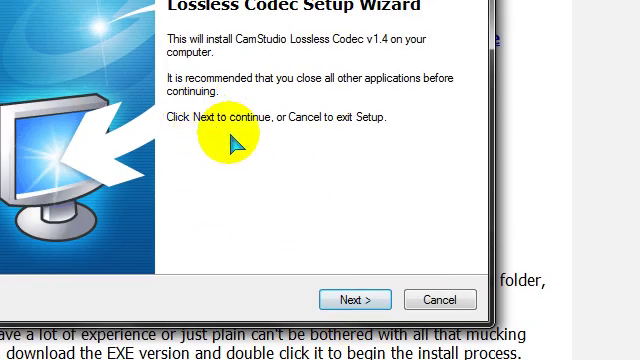
Accept the license and finish installing CamStudio Lossless Codec v1.4, then reach CamStudio's Video Options.
click(352, 300)
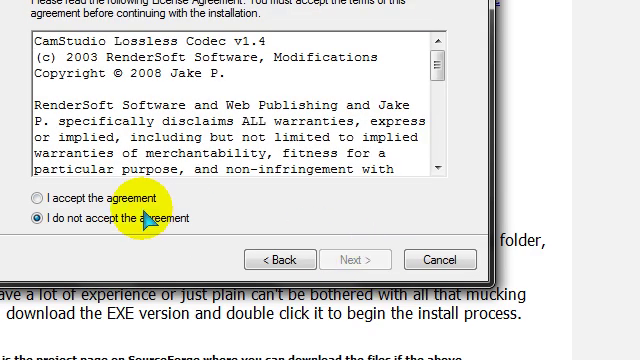
click(352, 260)
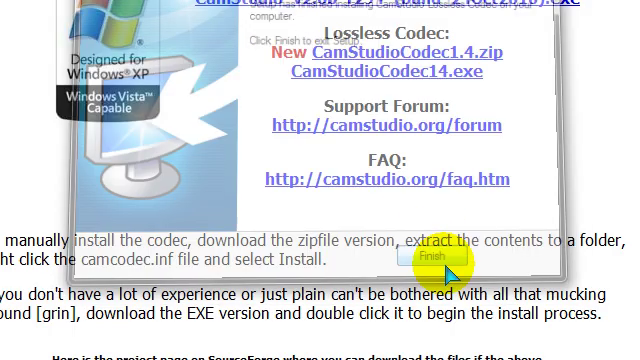
click(428, 262)
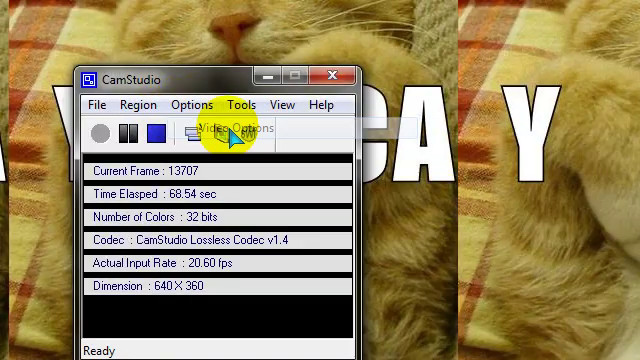
click(224, 128)
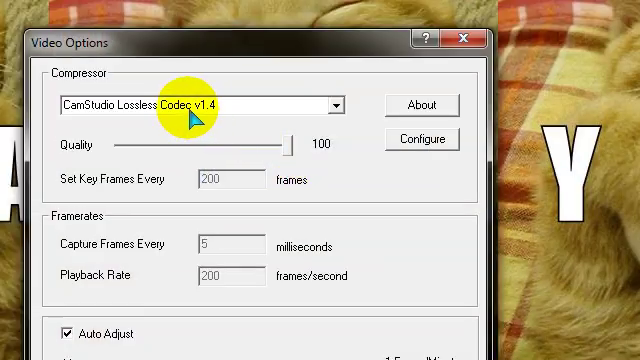
Choose CamStudio Lossless Codec v1.4 as the Compressor and confirm the Video Options.
click(334, 104)
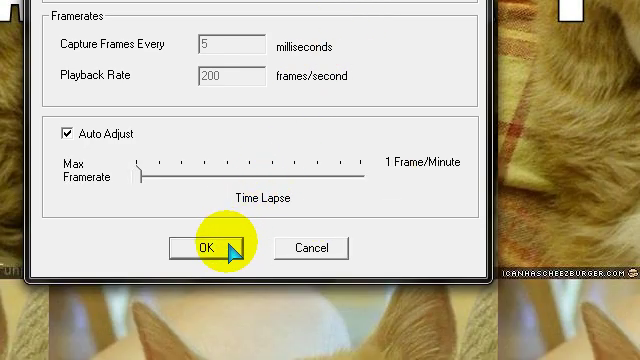
click(196, 248)
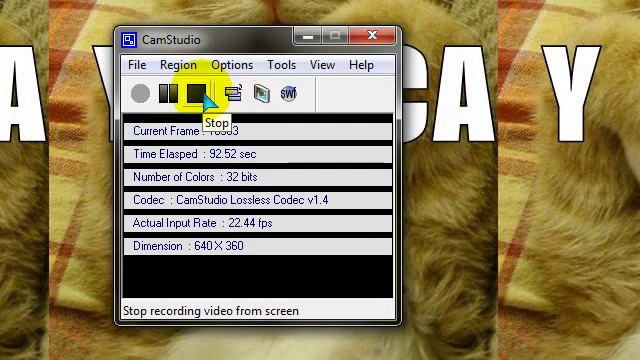